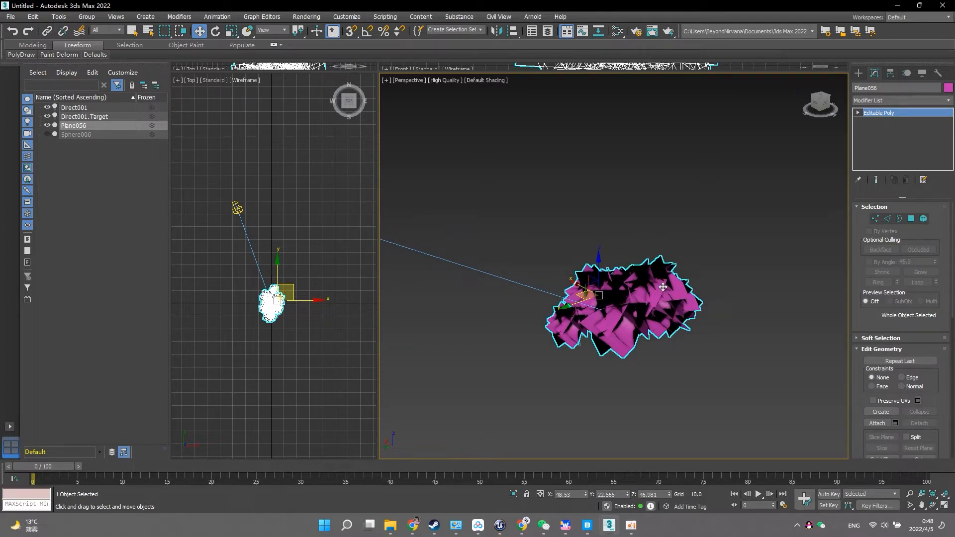
- Inspect the hair-card mesh from a couple of angles before starting the script
left_click_drag(663, 287, 655, 278)
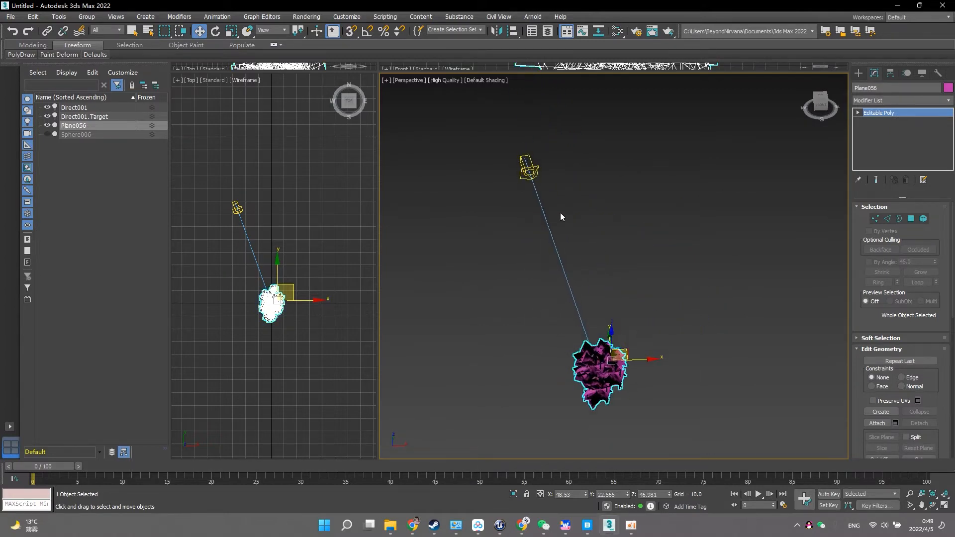
left_click(74, 108)
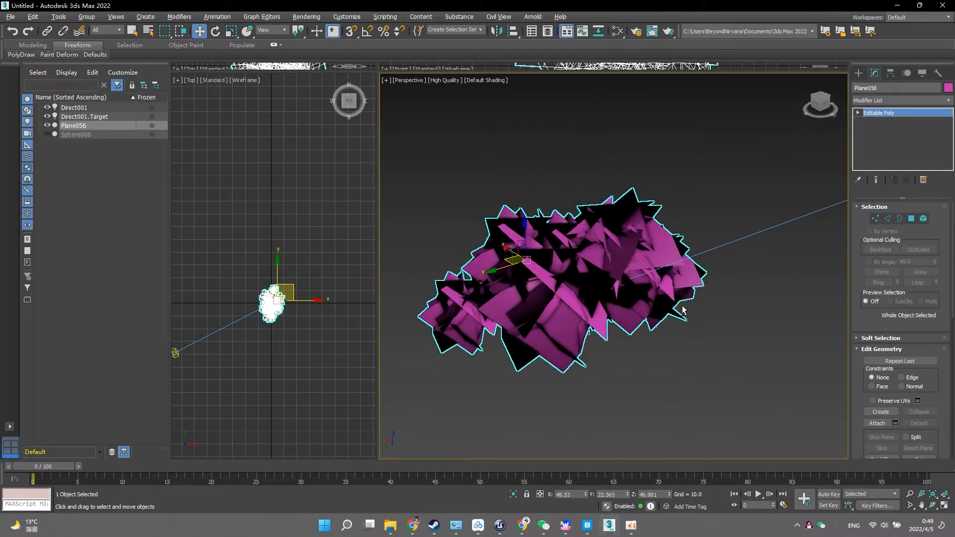
left_click_drag(682, 310, 722, 341)
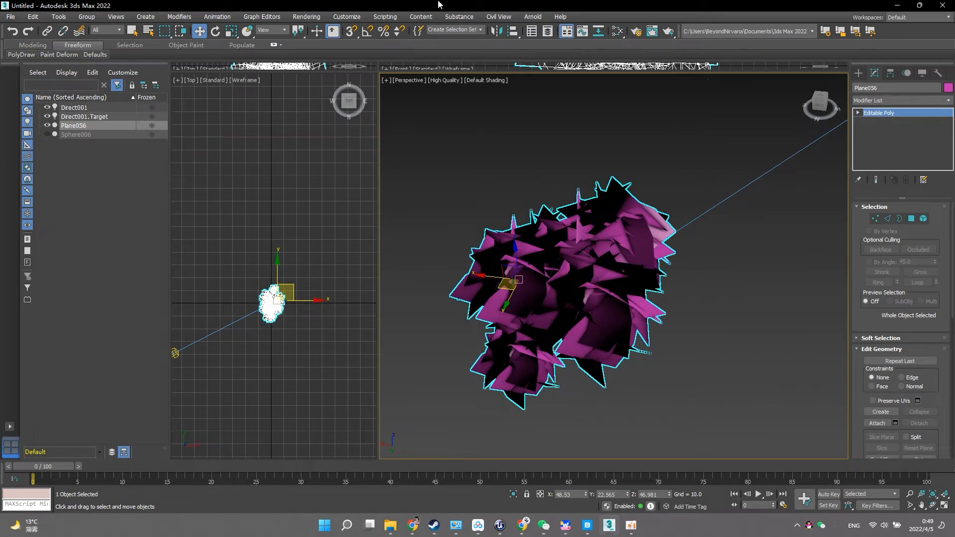
left_click(929, 6)
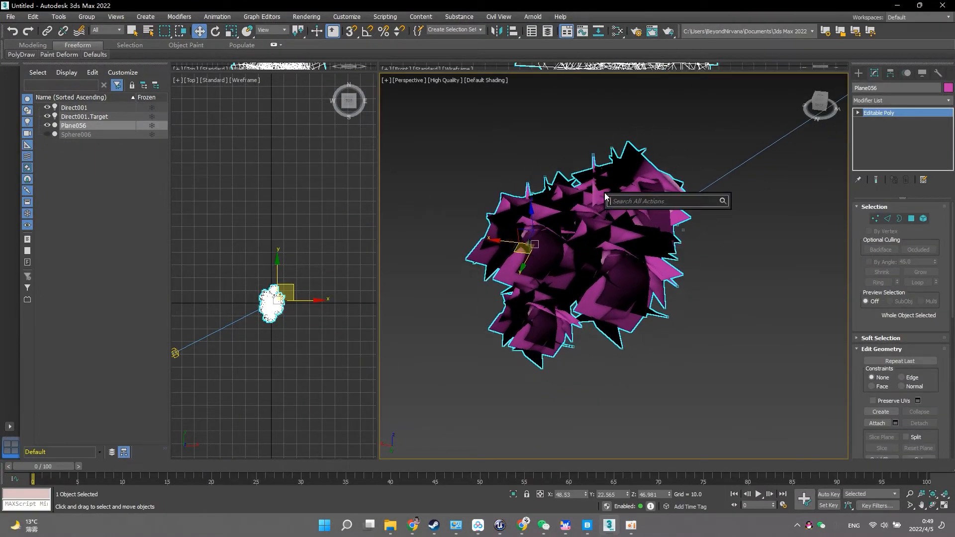
mouse_move(633, 212)
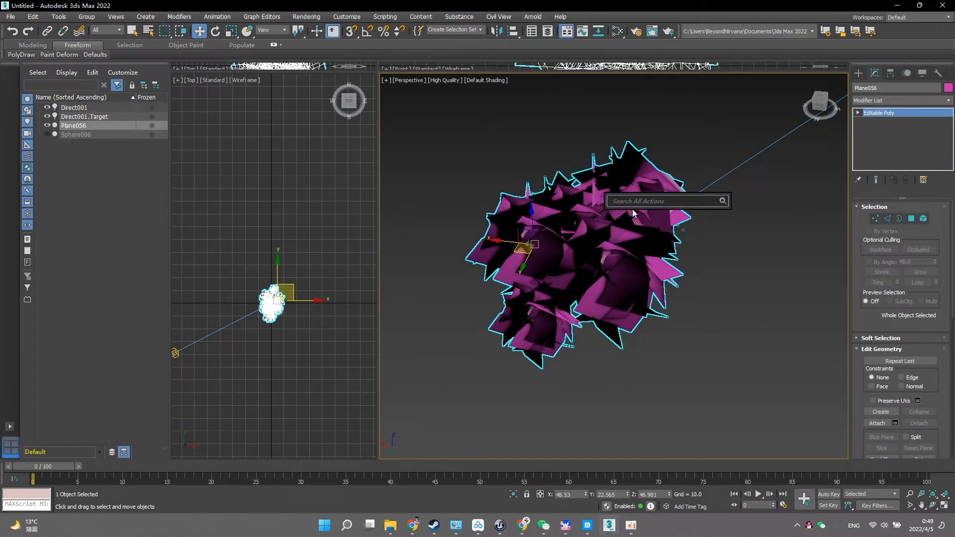
- Launch SphericalNormalGenerator from Search All Actions by searching 'sph'
type("spher")
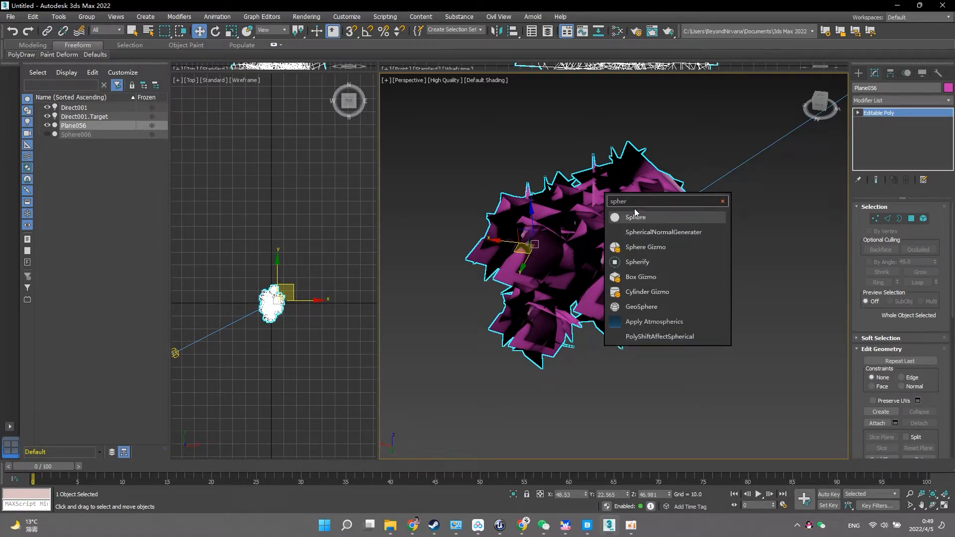
left_click(662, 231)
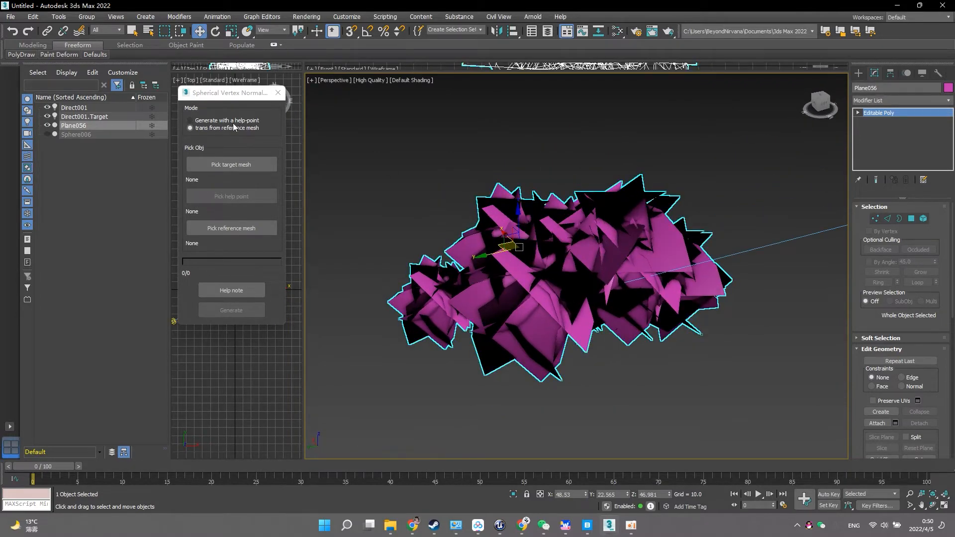
left_click(190, 121)
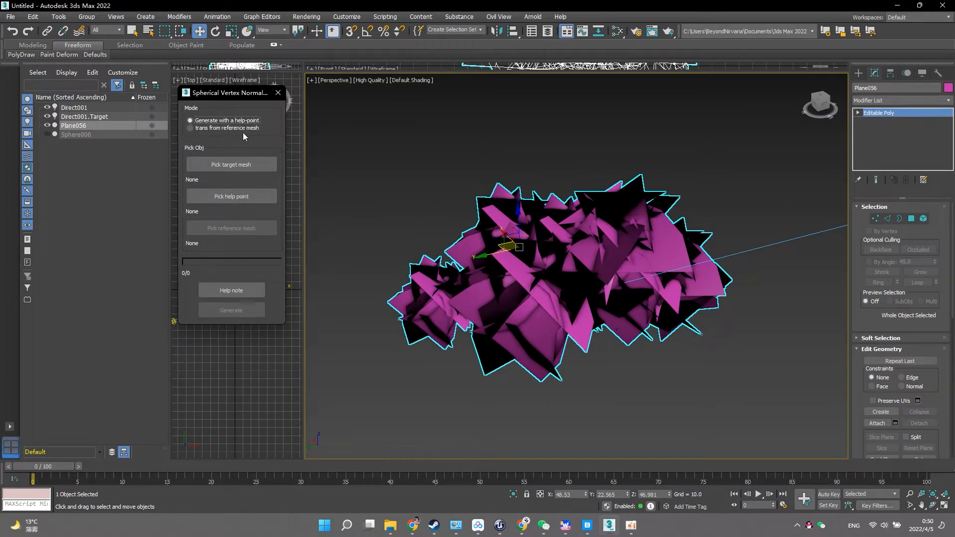
left_click(190, 128)
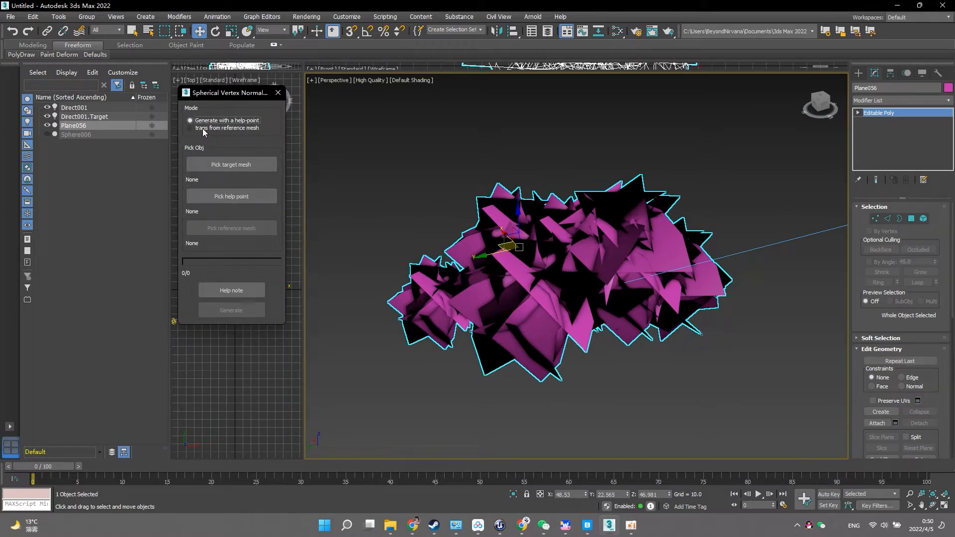
left_click(190, 128)
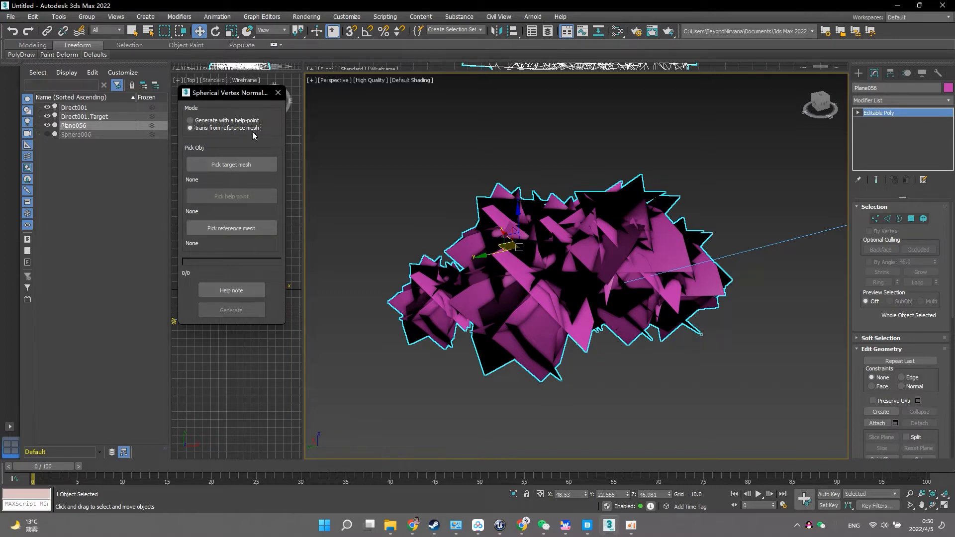
left_click_drag(231, 93, 247, 124)
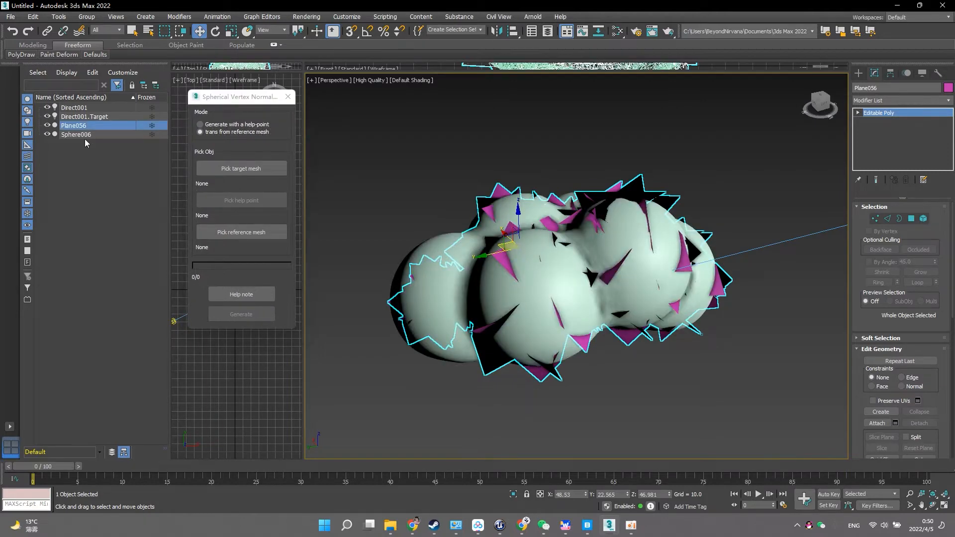
- Select the Sphere006 blob, then the Direct001 light, checking both against the hair cards
left_click(76, 134)
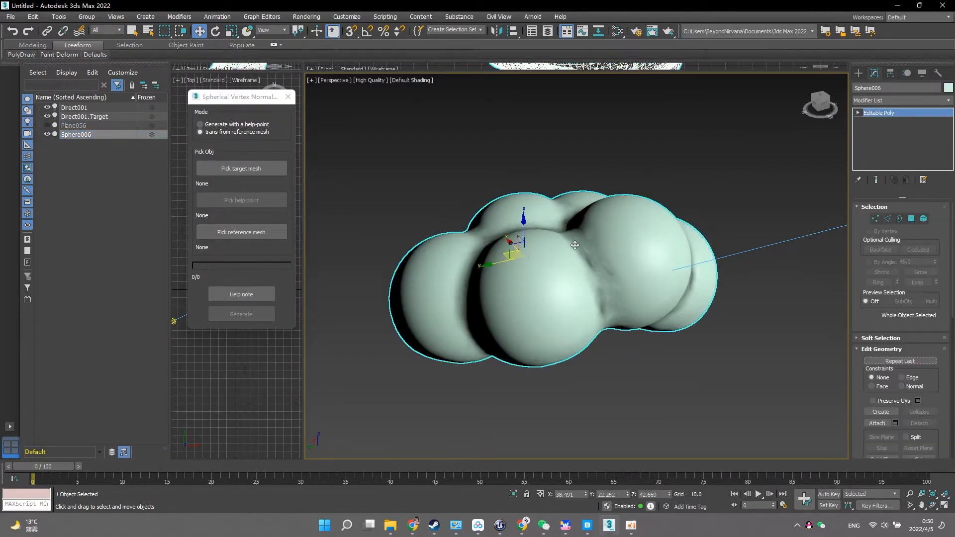
left_click_drag(574, 245, 691, 308)
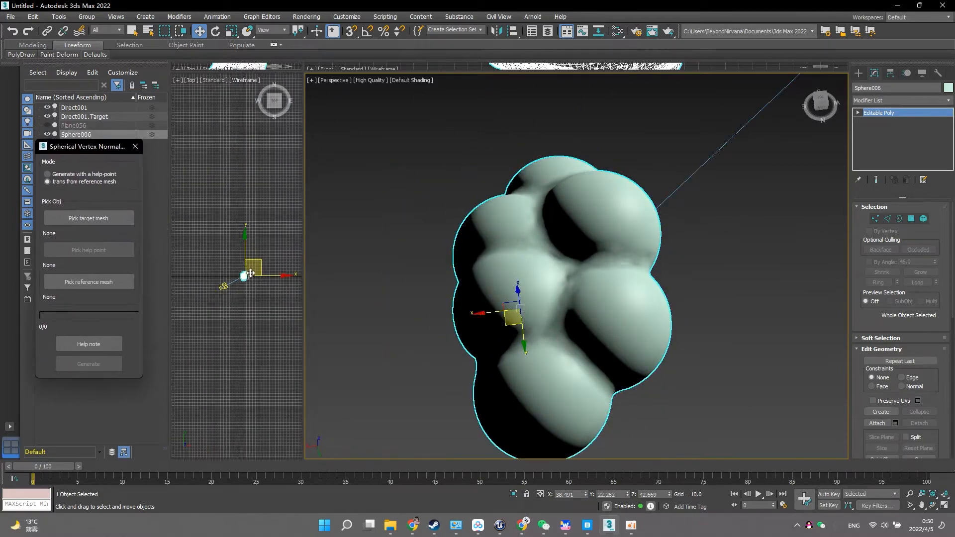
left_click(73, 107)
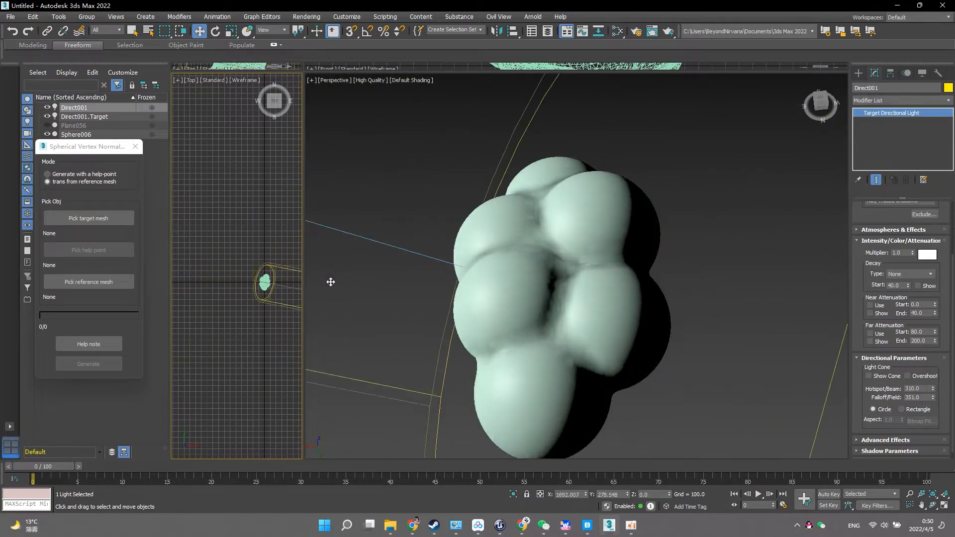
left_click_drag(267, 282, 290, 229)
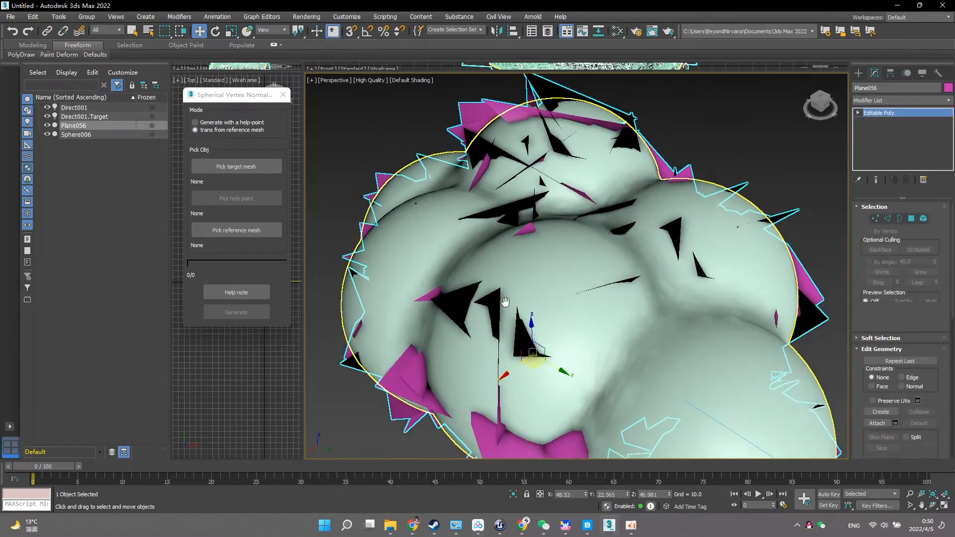
- Pick Plane056 as the target mesh and Sphere006 as the reference mesh
left_click(237, 166)
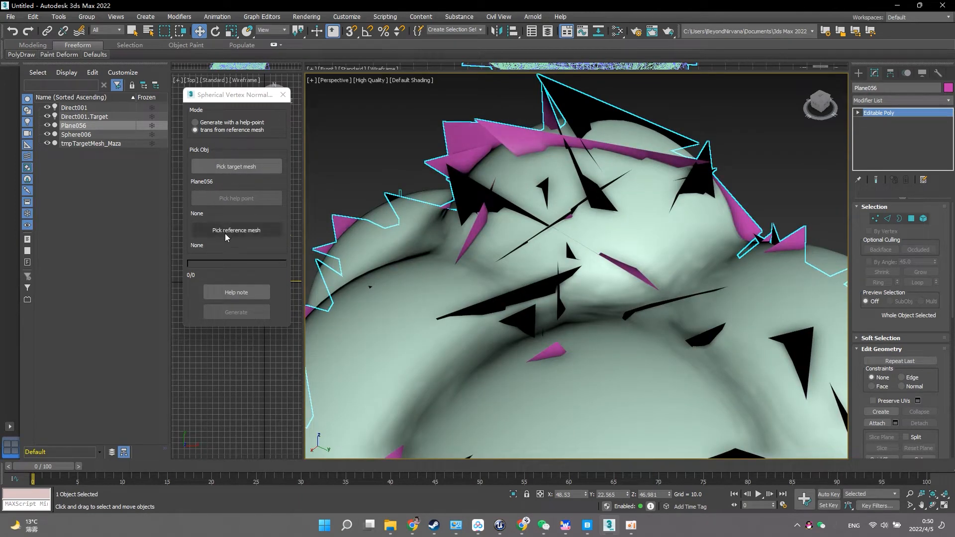
left_click(235, 233)
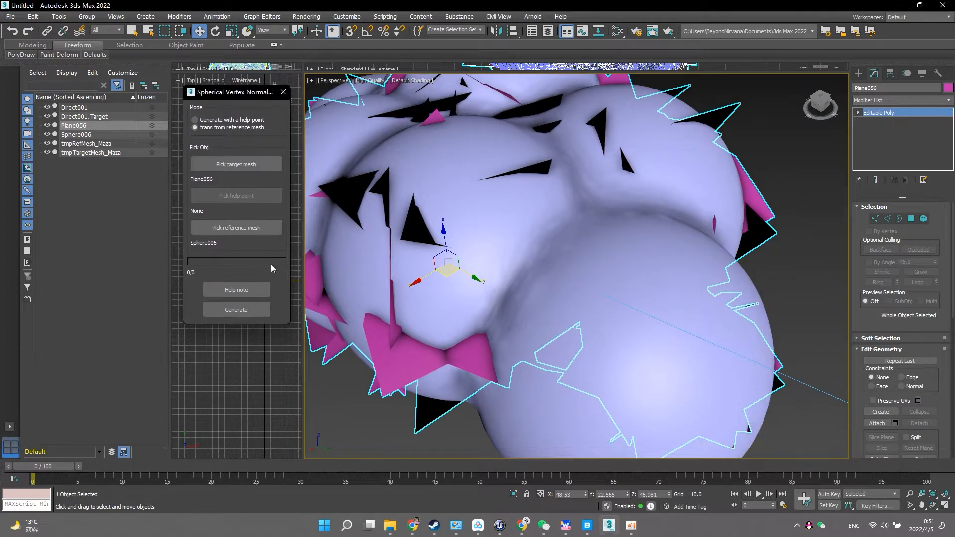
left_click(236, 310)
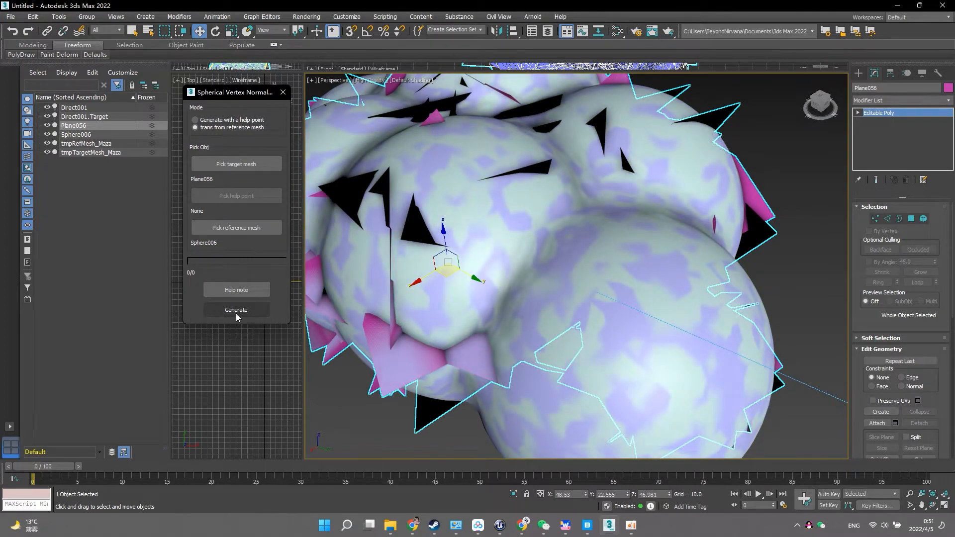
- Run Generate until all 1600 vertices are processed into Plane056_reGenNormal
left_click(237, 311)
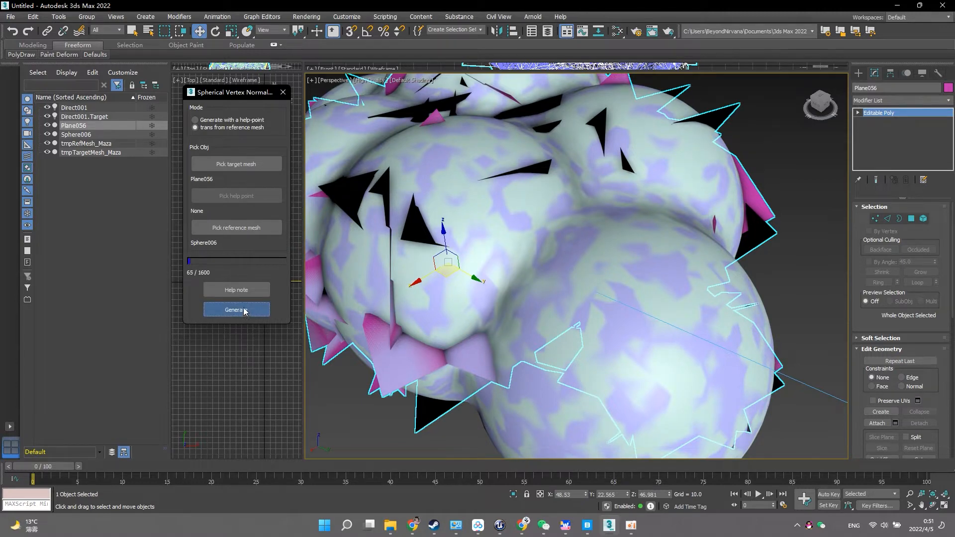
left_click(236, 310)
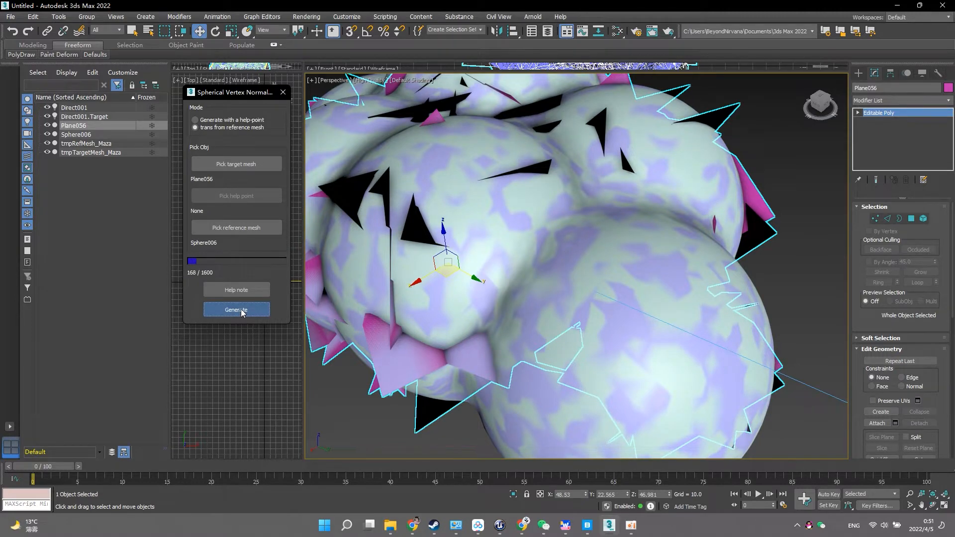
left_click(236, 310)
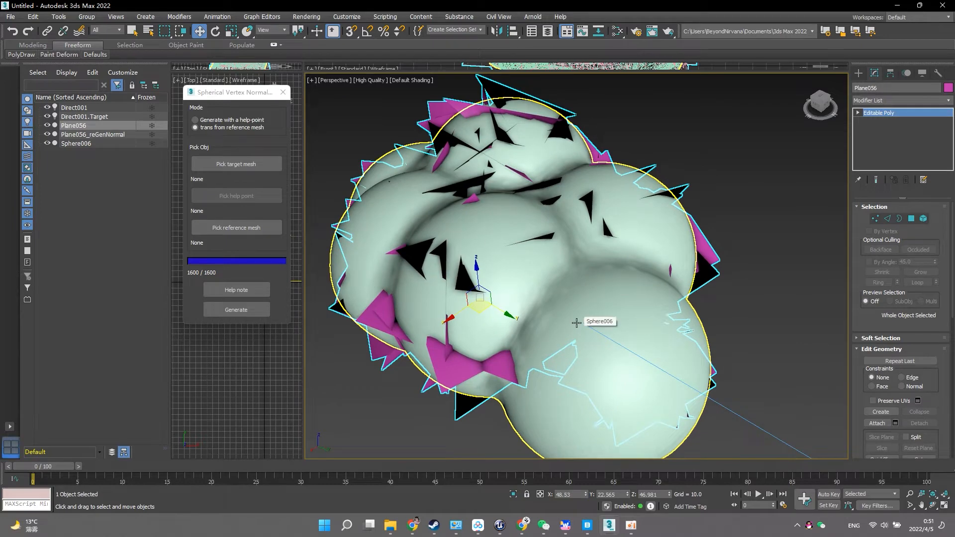
mouse_move(585, 330)
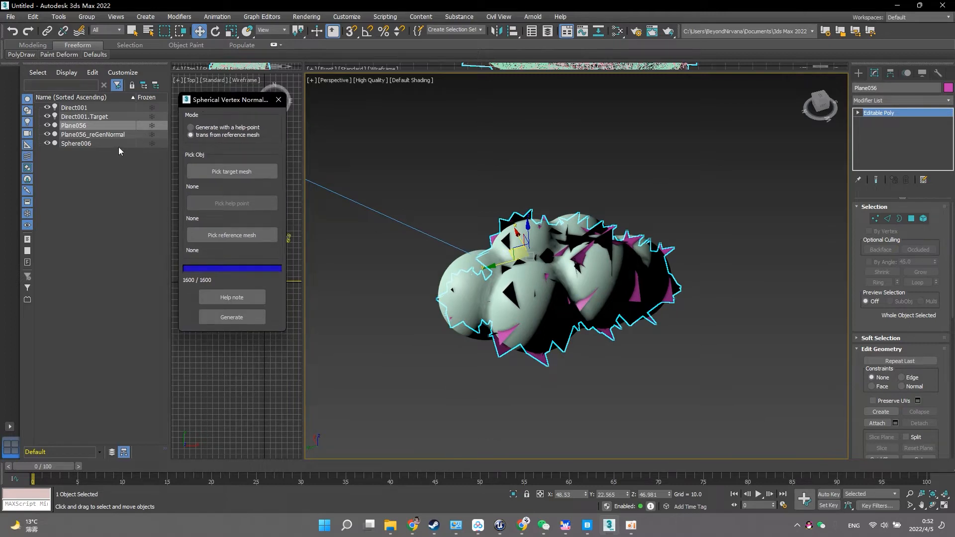
- Select Plane056_reGenNormal and hide the original Plane056 and Sphere006
left_click(92, 134)
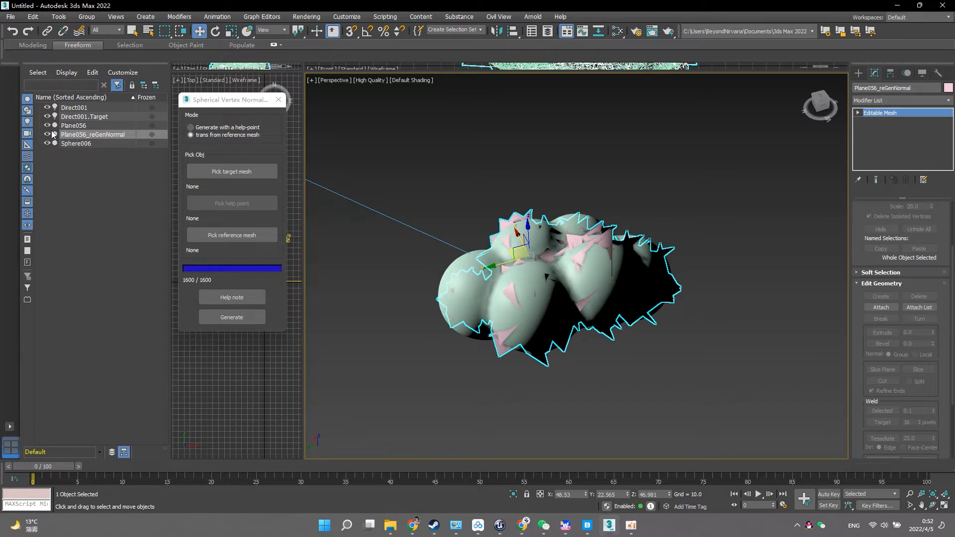
left_click(232, 317)
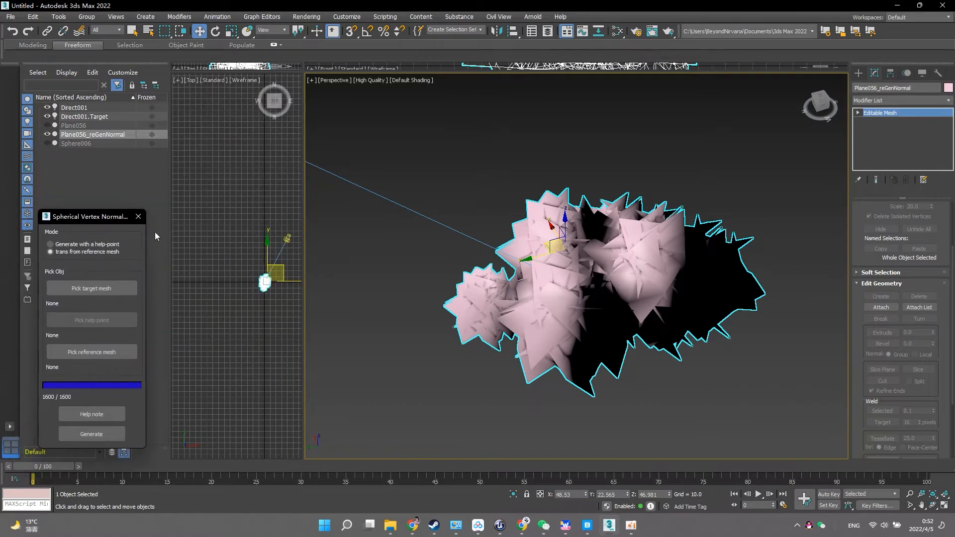
- Select Direct001 and move it to several angles around the regenerated mesh
left_click(73, 107)
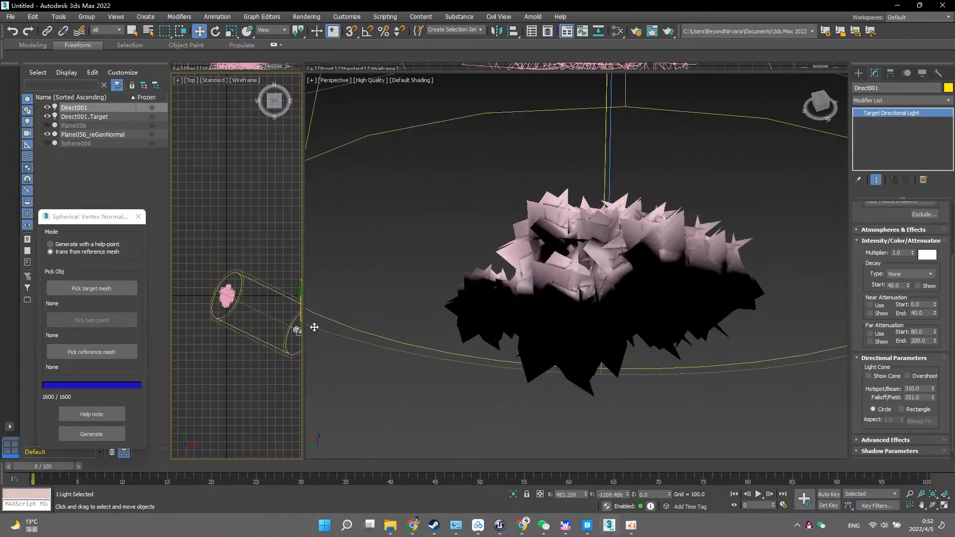
left_click_drag(295, 329, 230, 218)
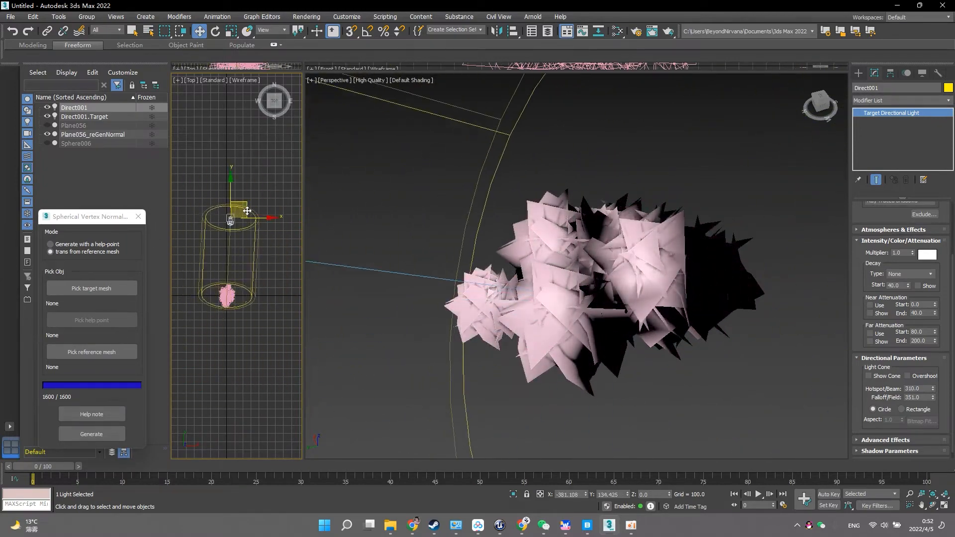
left_click_drag(230, 213, 281, 414)
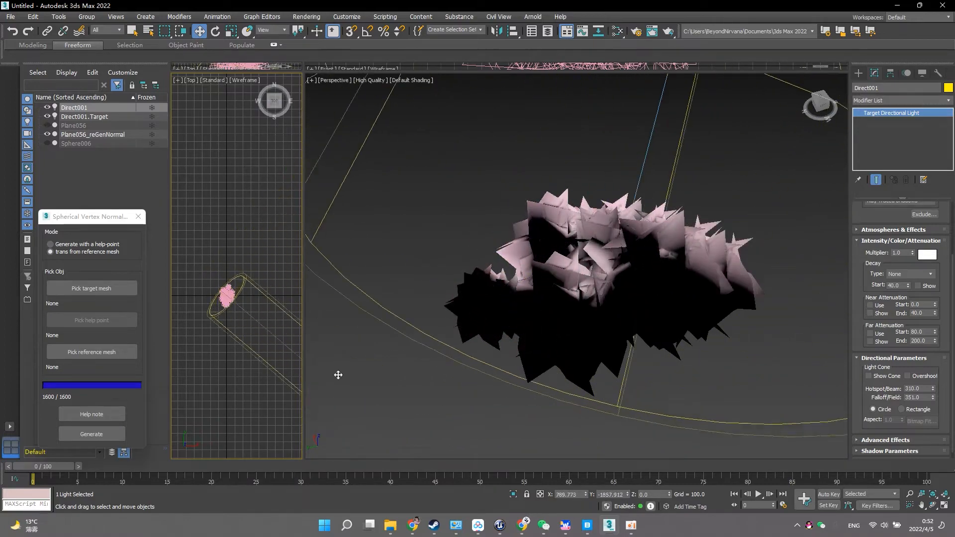
left_click_drag(225, 295, 201, 209)
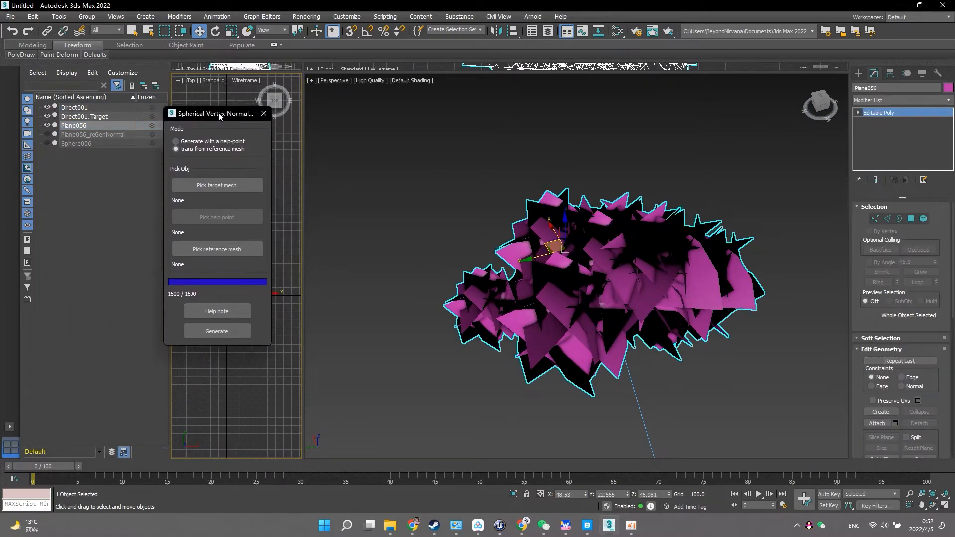
- Move the script window aside and start creating a Point helper from Create > Helpers
left_click_drag(216, 113, 230, 89)
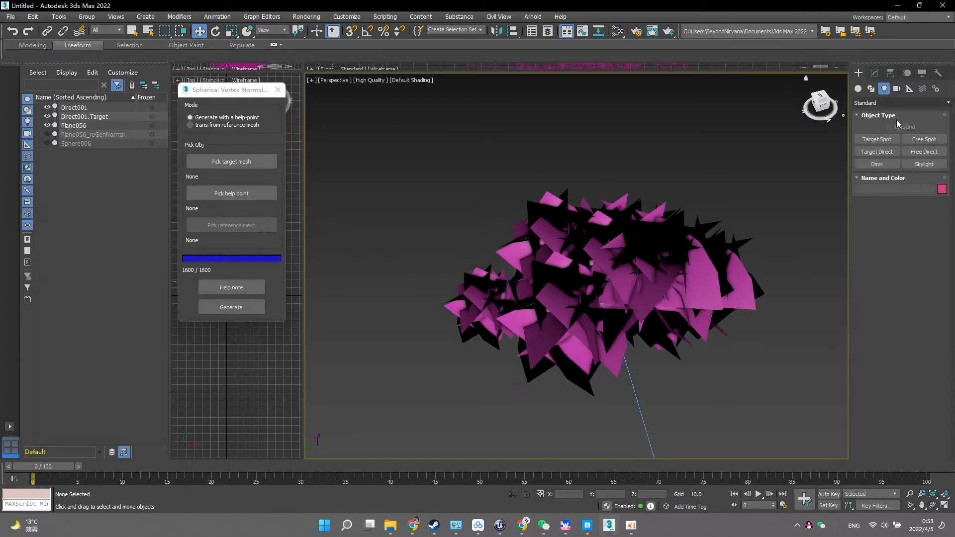
left_click(858, 88)
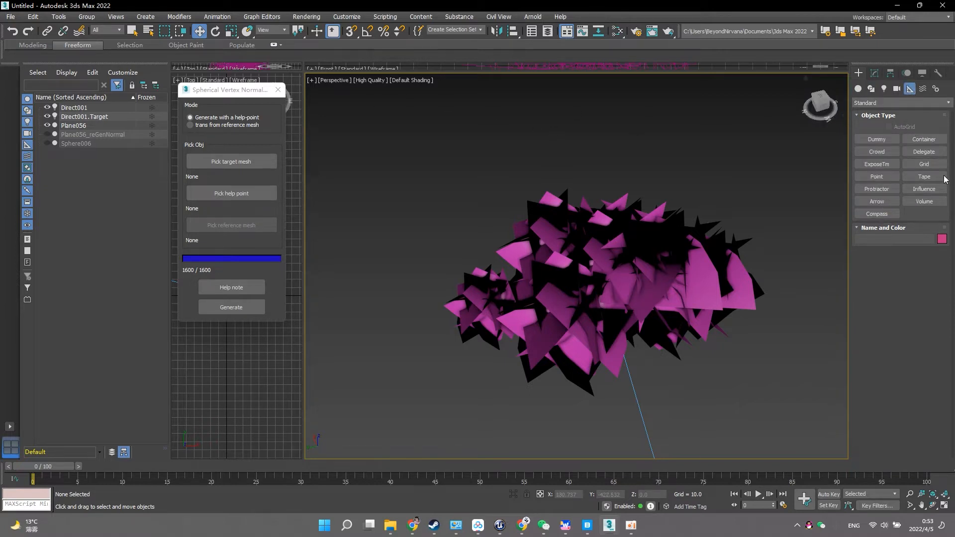
left_click(875, 177)
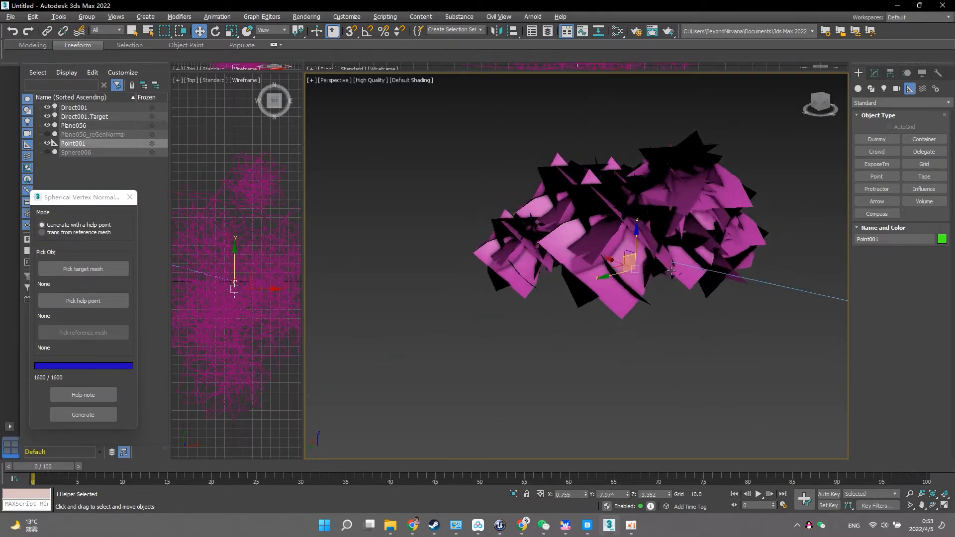
- Pick Plane056 as the target mesh and Point001 as the help point
left_click_drag(81, 197, 379, 101)
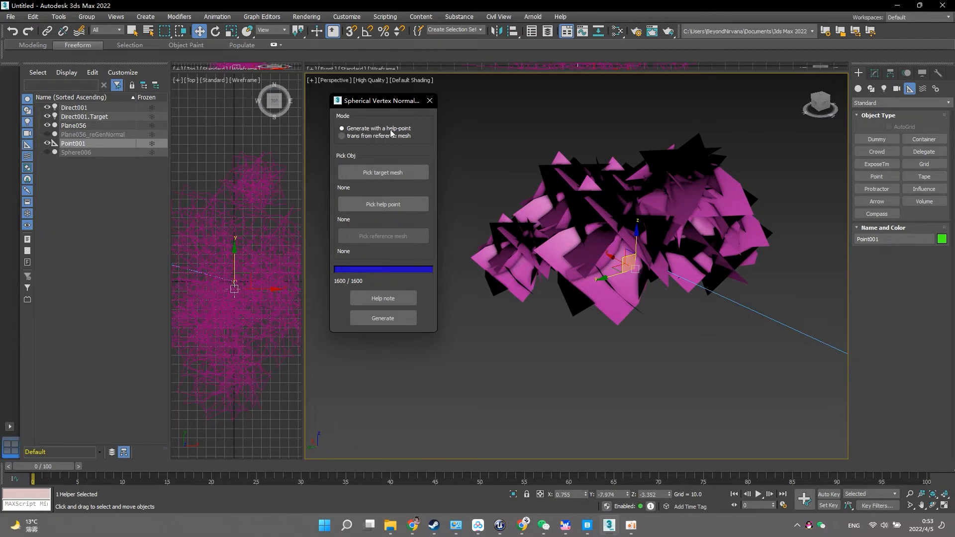
left_click(382, 173)
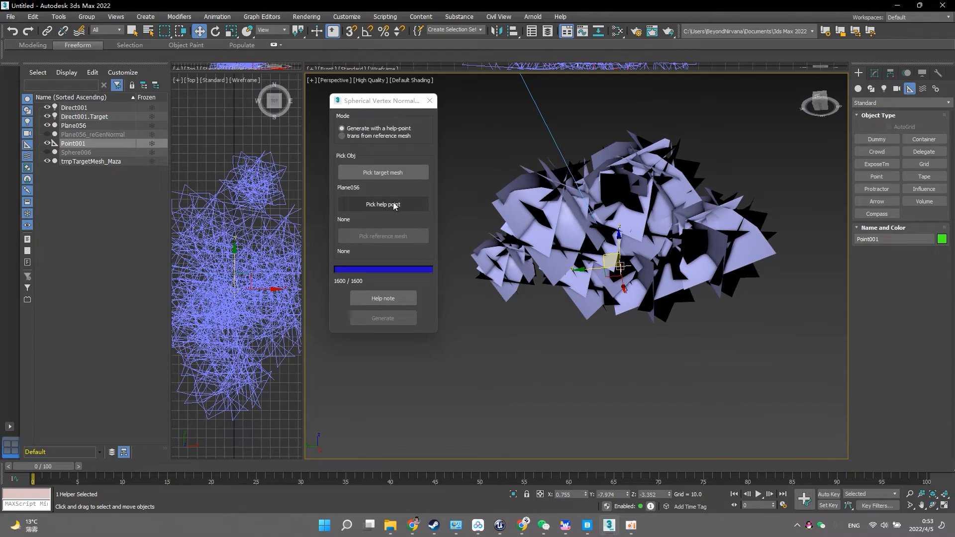
left_click(381, 204)
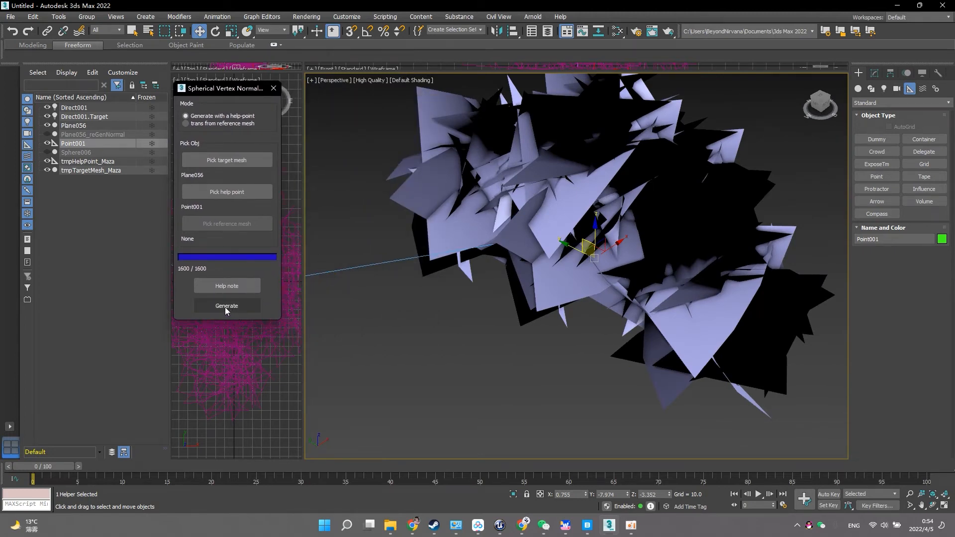
- Generate a new Plane056_reGenNormal from the help point and orbit around it
left_click(226, 308)
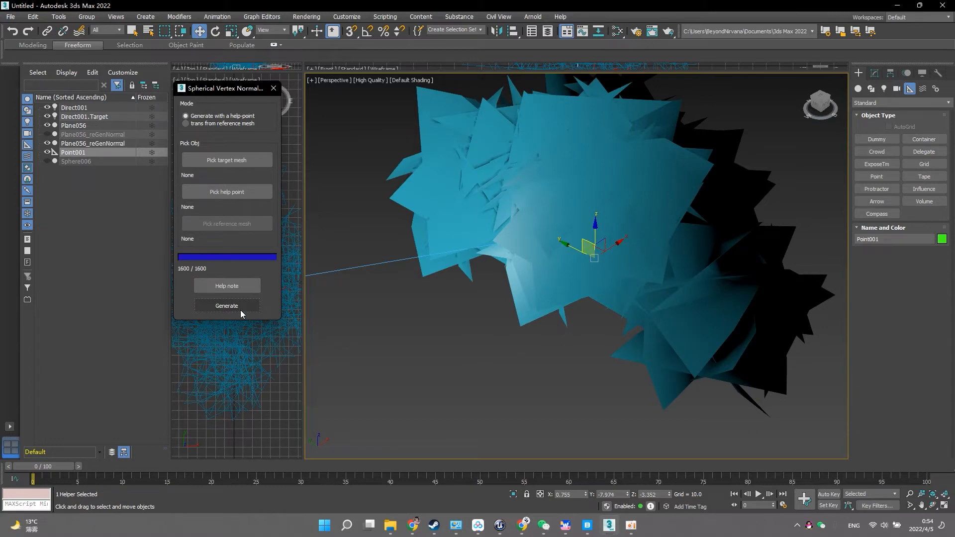
left_click(226, 305)
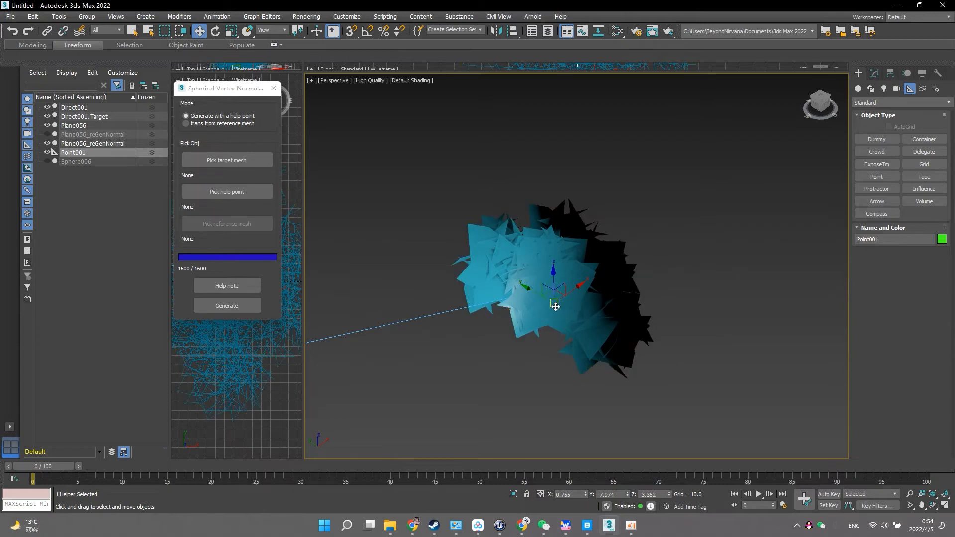
left_click_drag(224, 88, 229, 91)
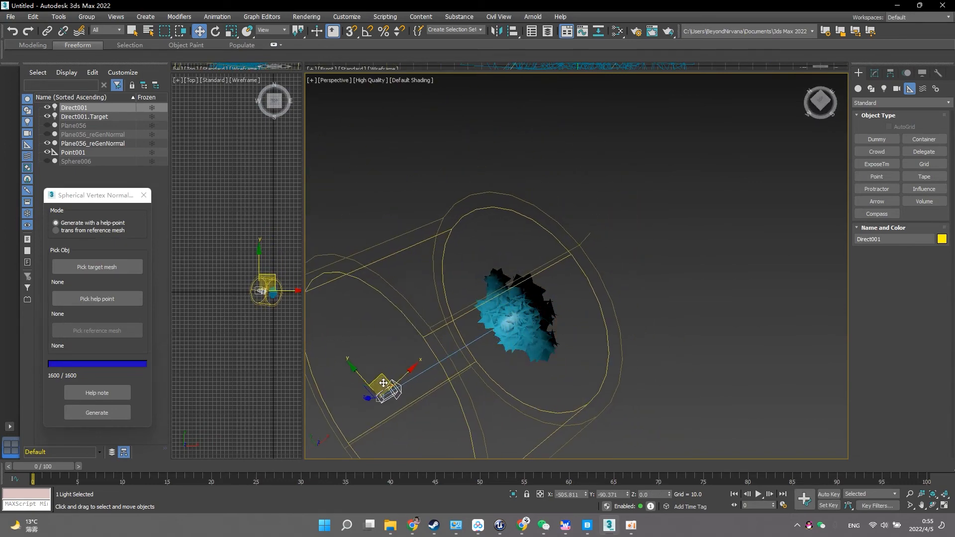
- Drag Direct001 to a position above Plane056_reGenNormal to relight the hair cards
left_click_drag(382, 382, 313, 356)
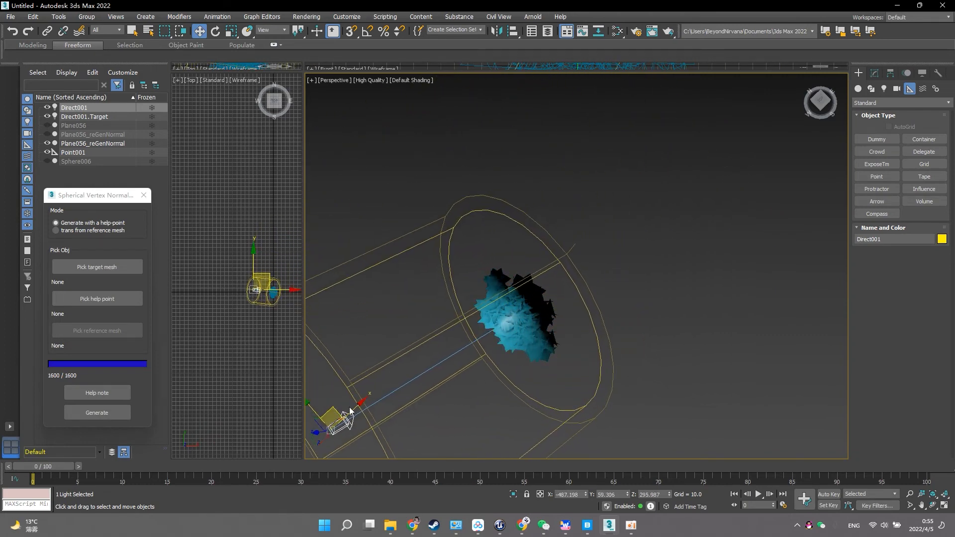
mouse_move(399, 510)
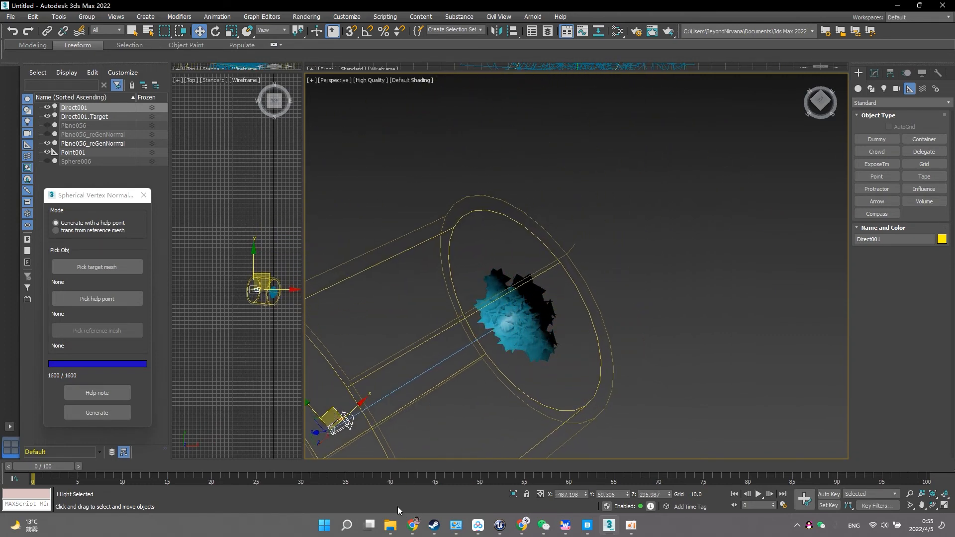
left_click(411, 525)
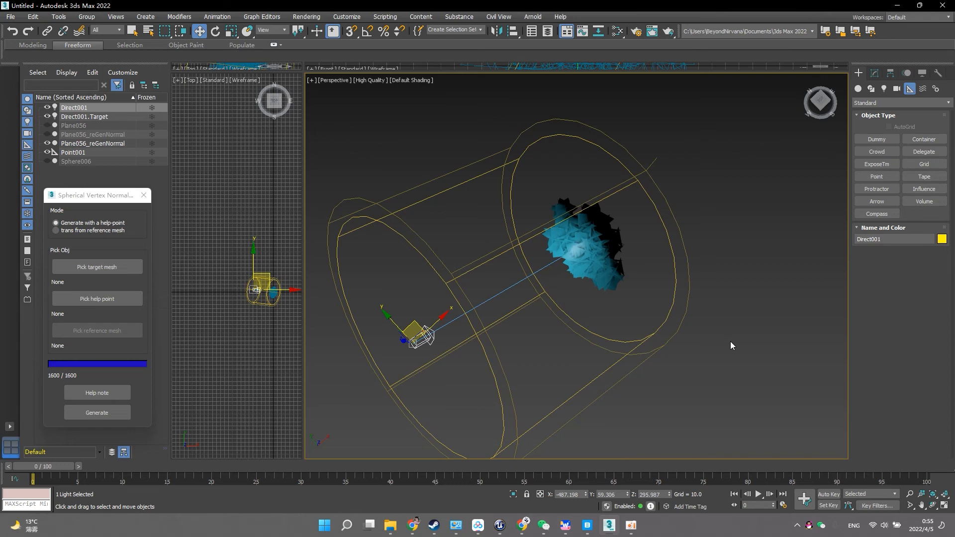
mouse_move(418, 322)
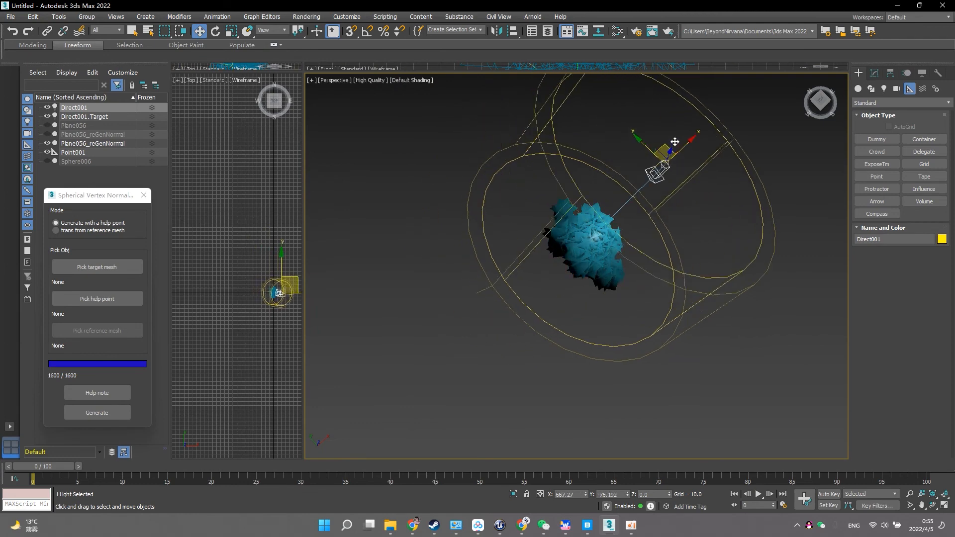
left_click_drag(674, 141, 696, 264)
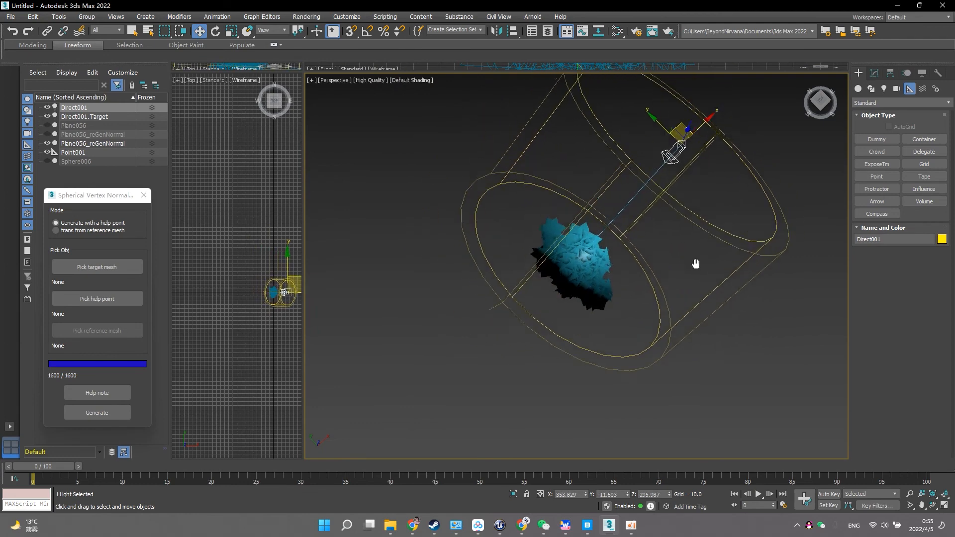